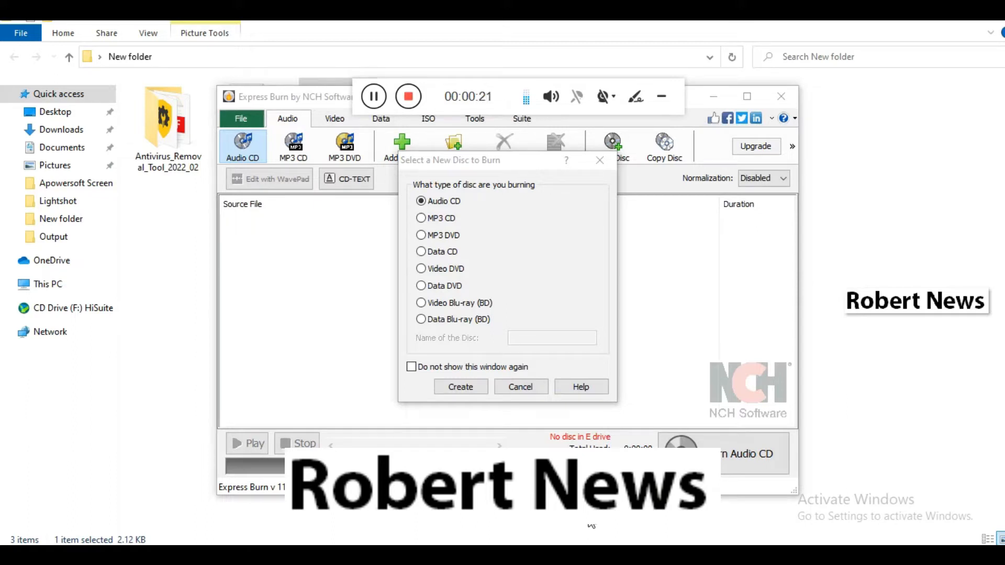
mouse_move(447, 239)
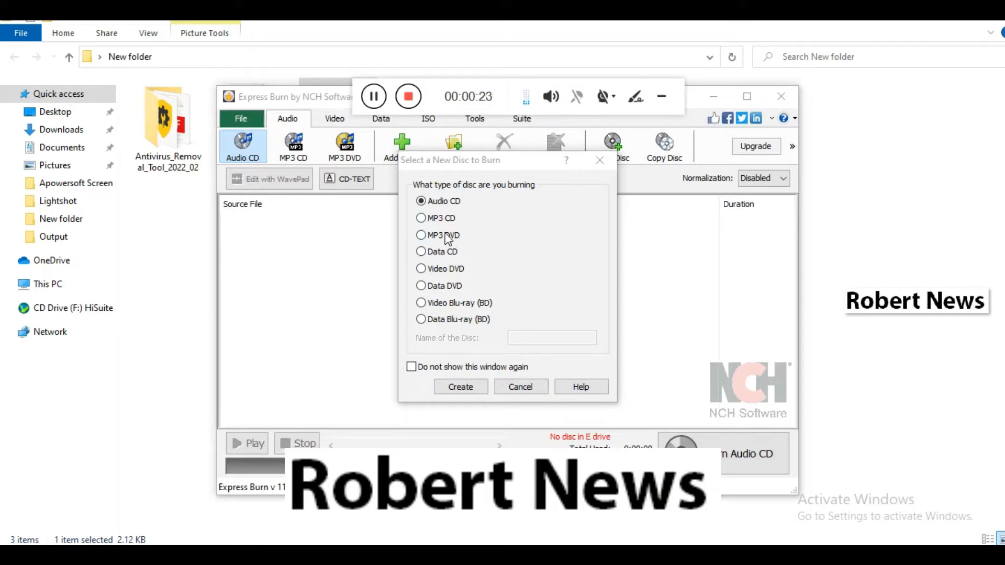
- Create a new Data CD project with the disc name 'some'
click(421, 251)
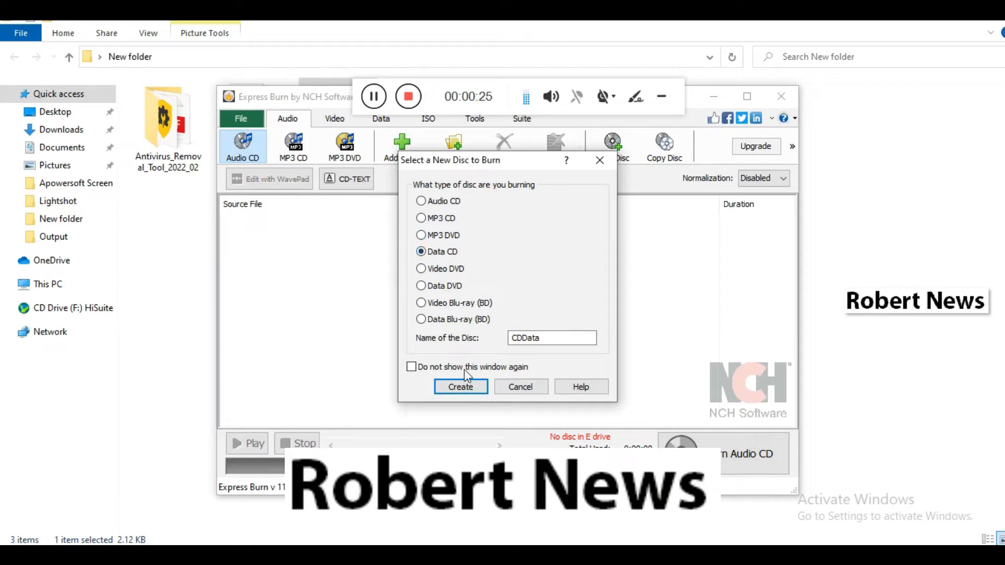
triple_click(551, 338)
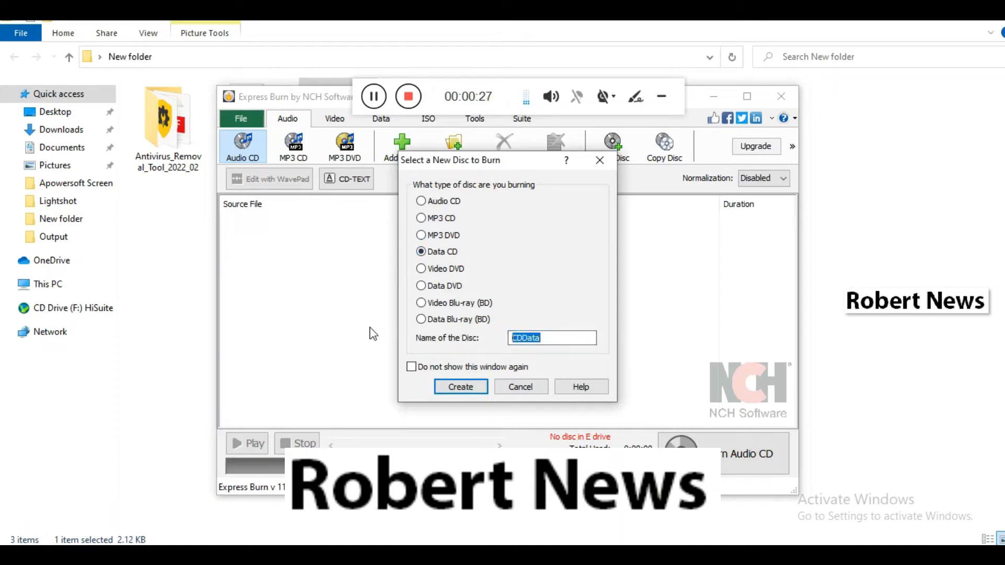
text(some)
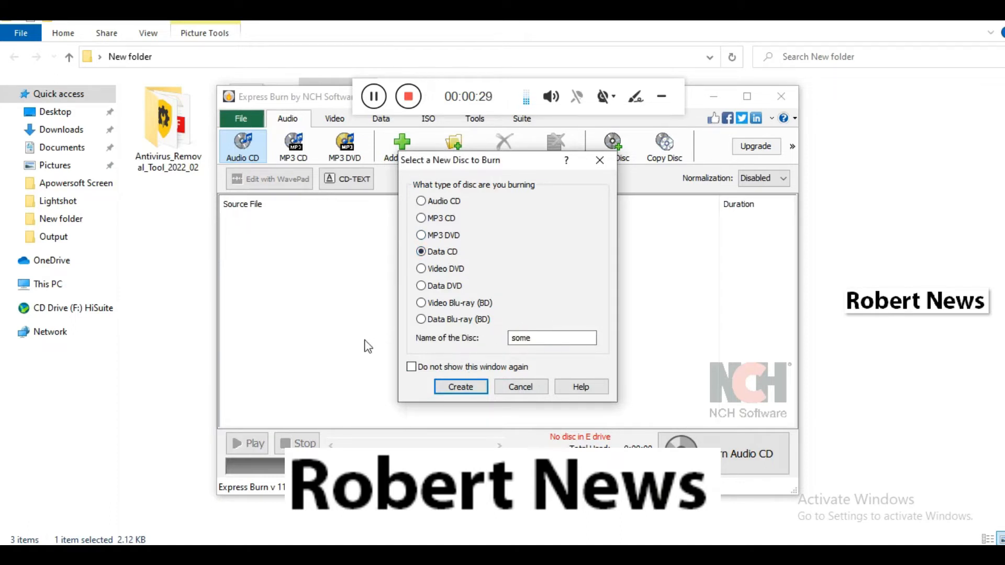
click(459, 386)
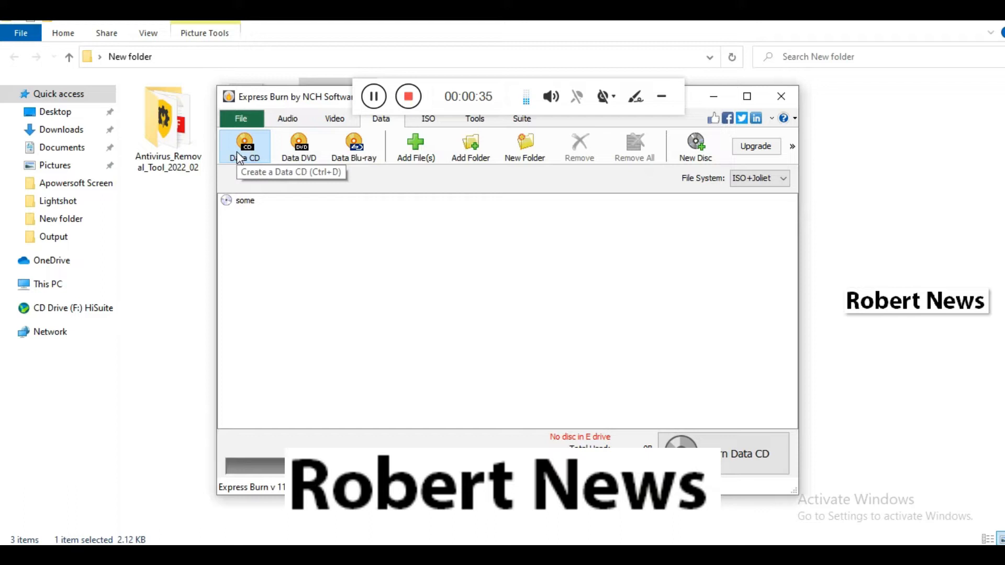
- Switch to an empty Video DVD project and bring up the Add File(s) picker
click(334, 118)
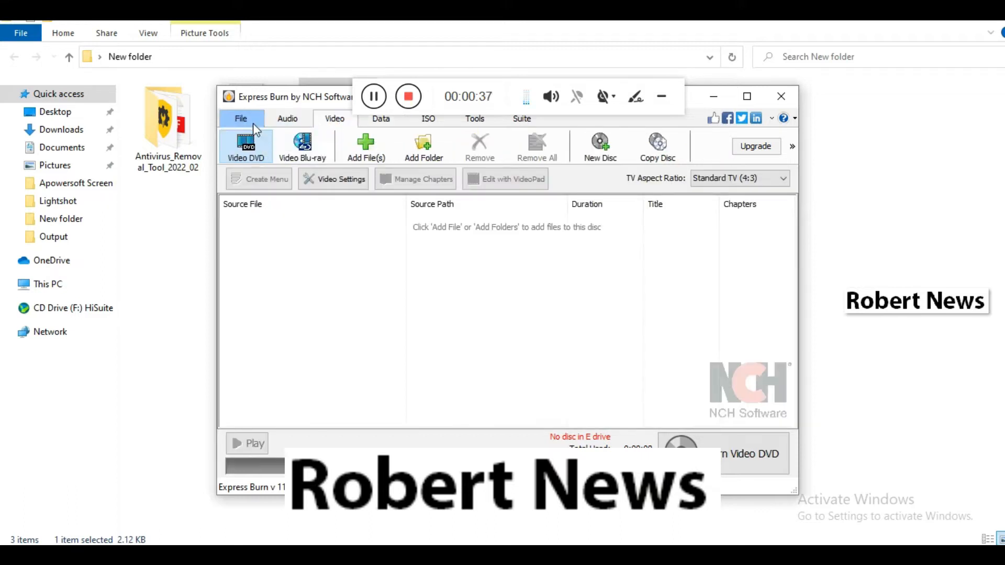
click(241, 118)
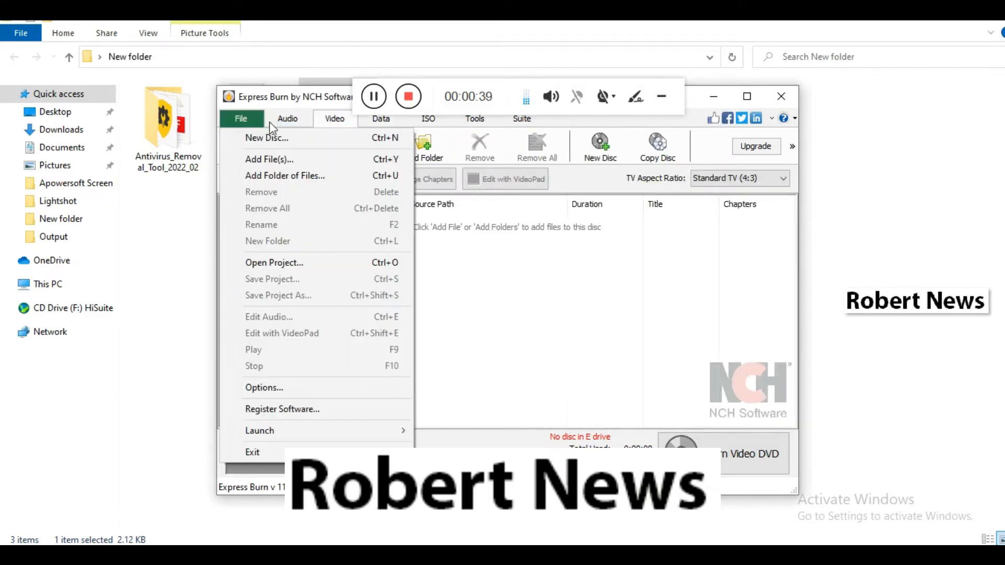
click(269, 159)
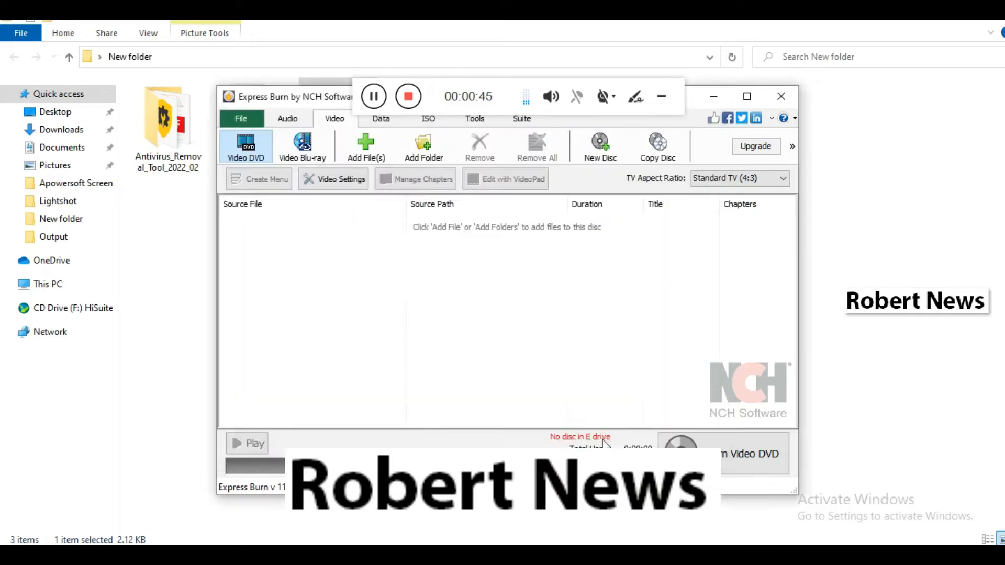
- Add the 20220218_203613 video to the DVD list and request a switch to Audio
click(365, 147)
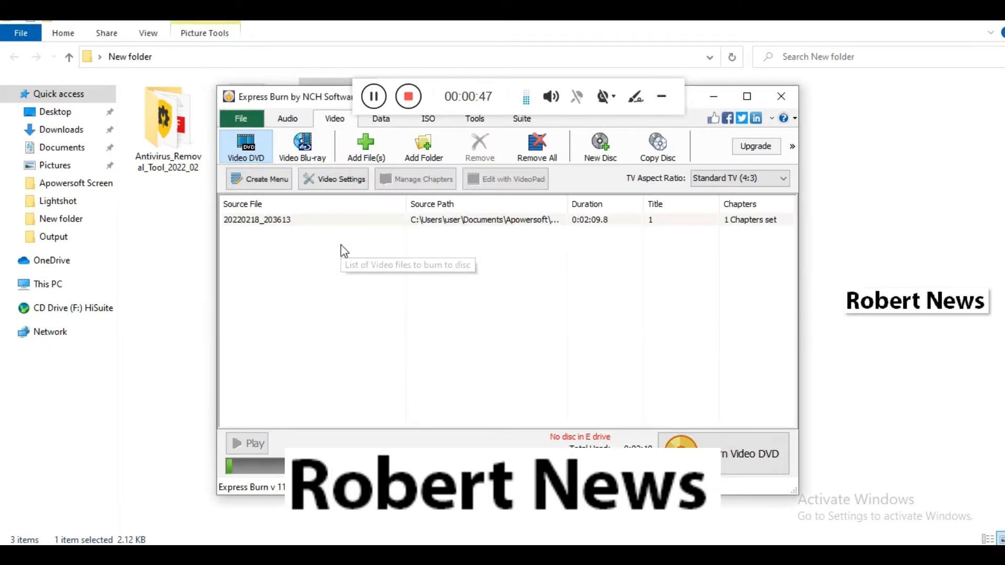
right_click(257, 219)
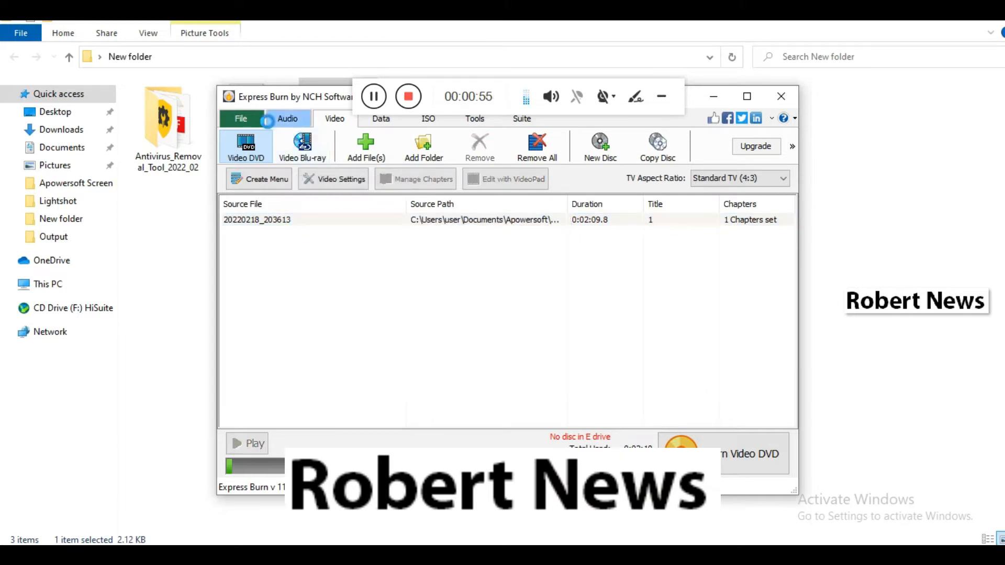
click(287, 118)
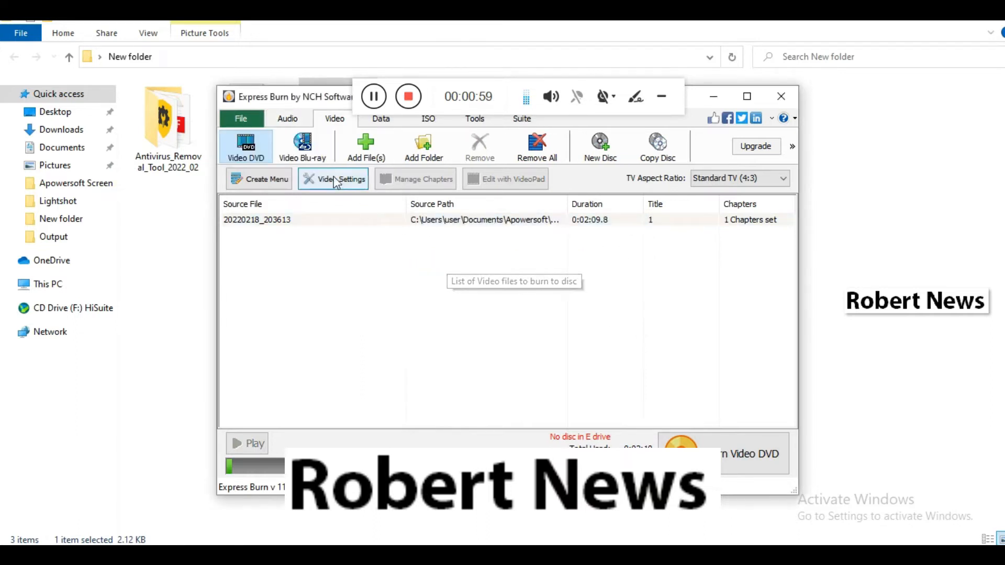
click(287, 118)
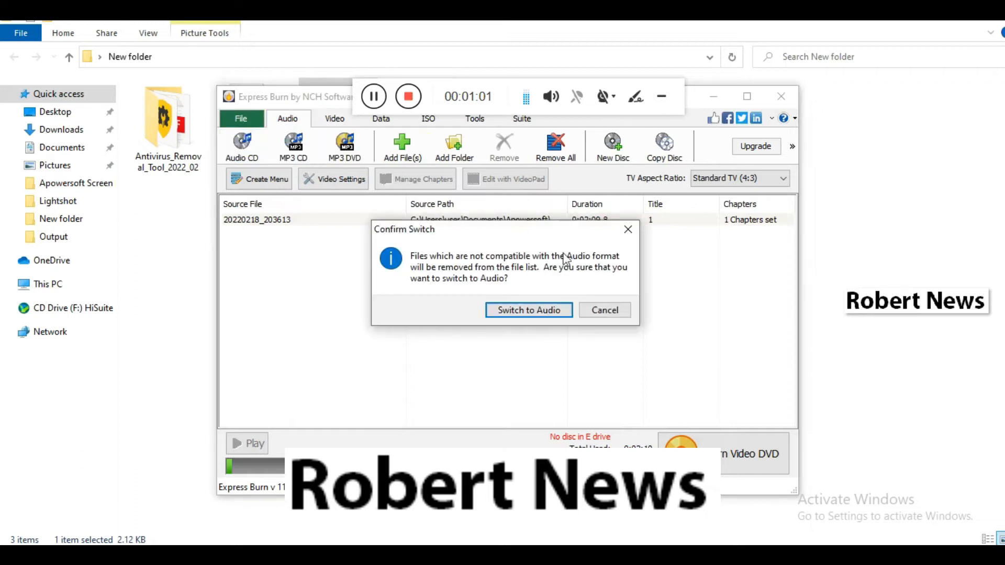
- Confirm the switch to Audio, then return through Video to the Data CD 'some' holding the clip
click(527, 310)
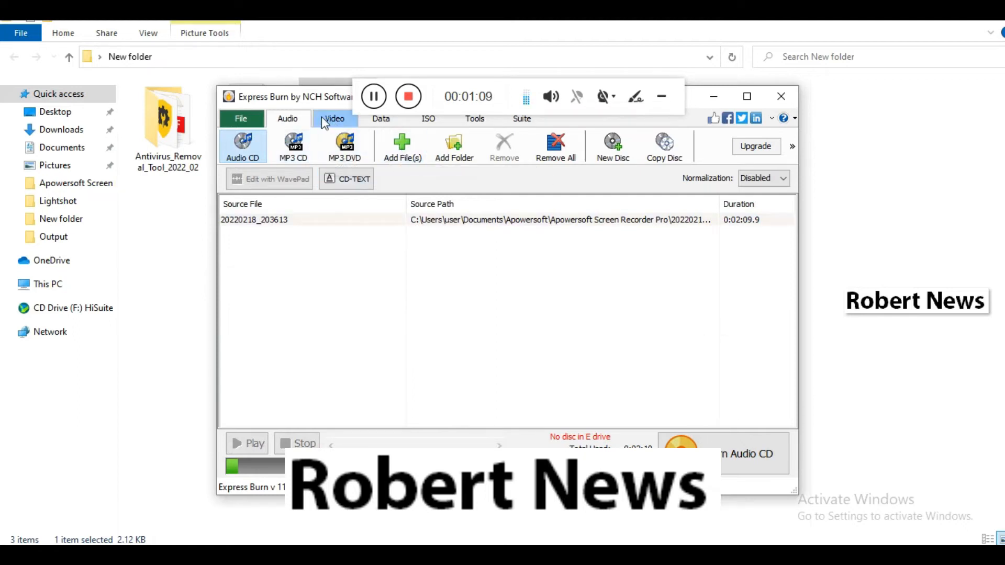
click(333, 118)
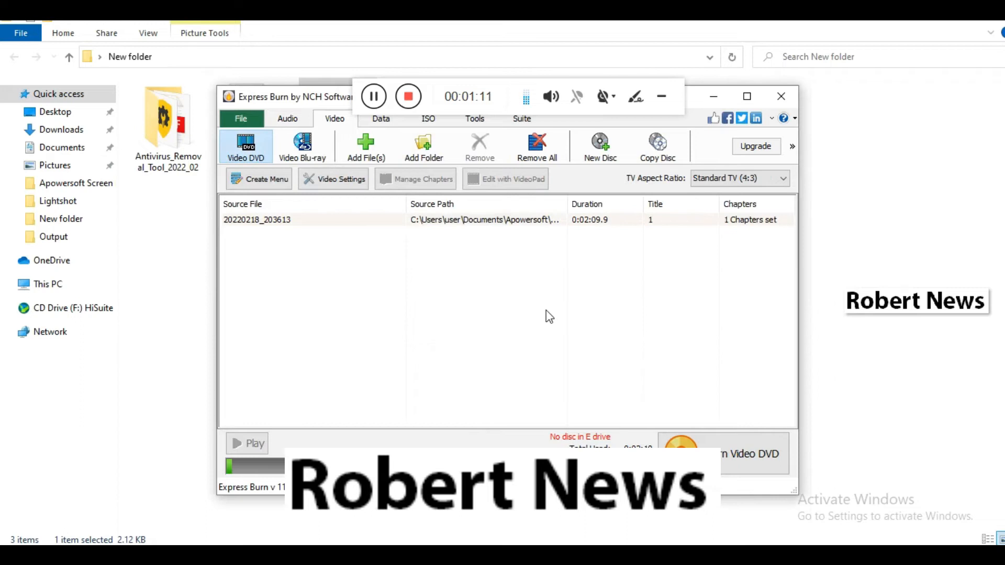
mouse_move(547, 315)
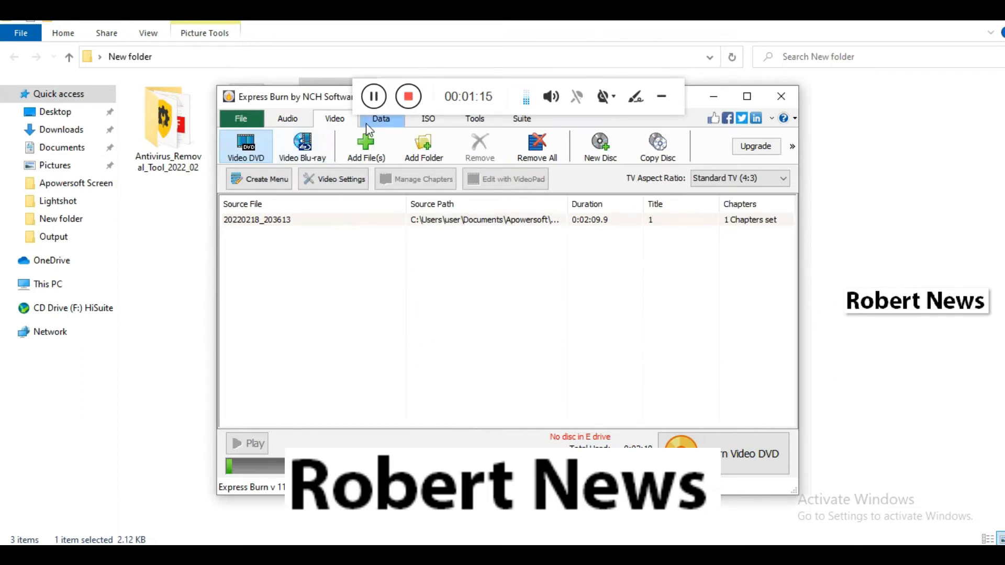
click(381, 118)
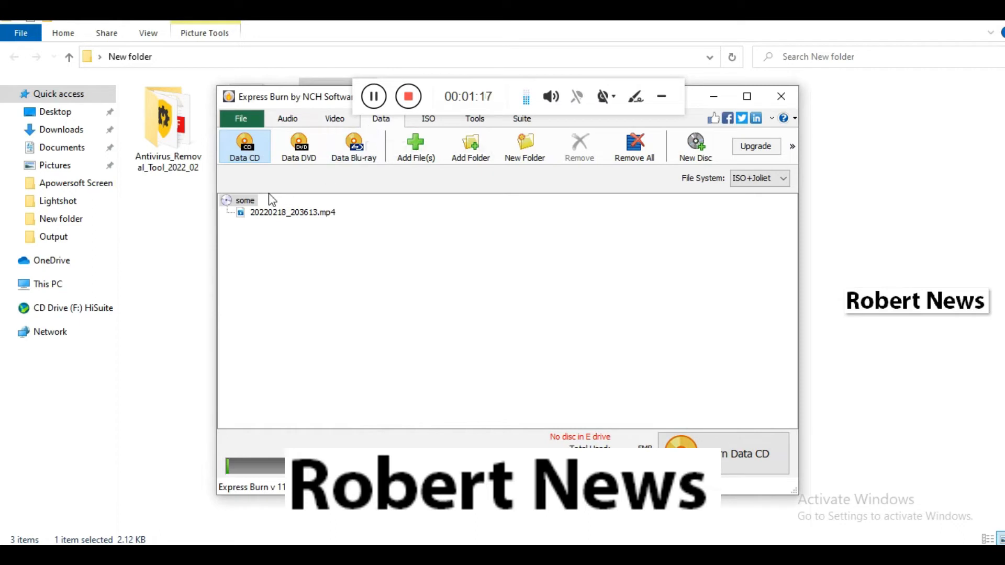
click(427, 118)
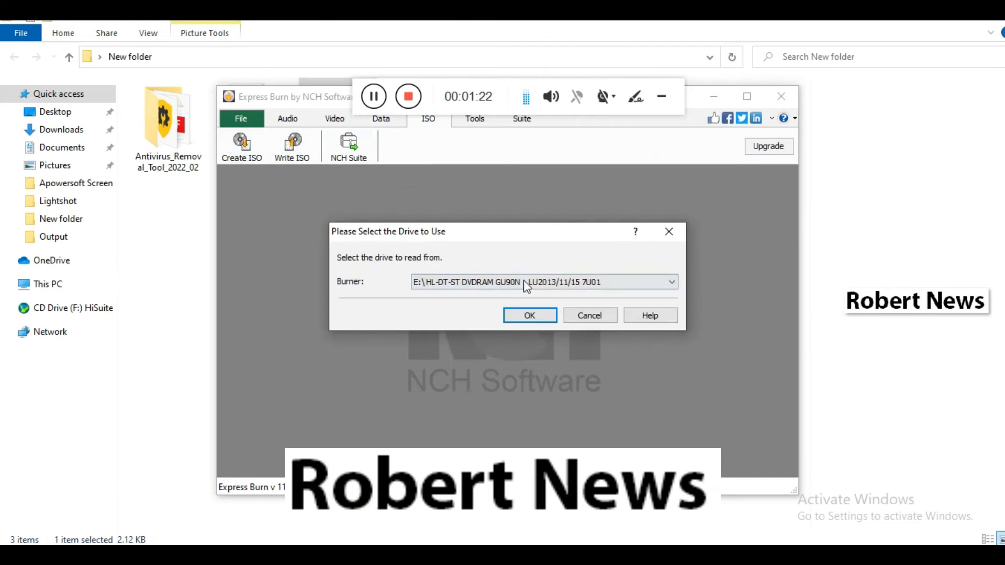
click(530, 315)
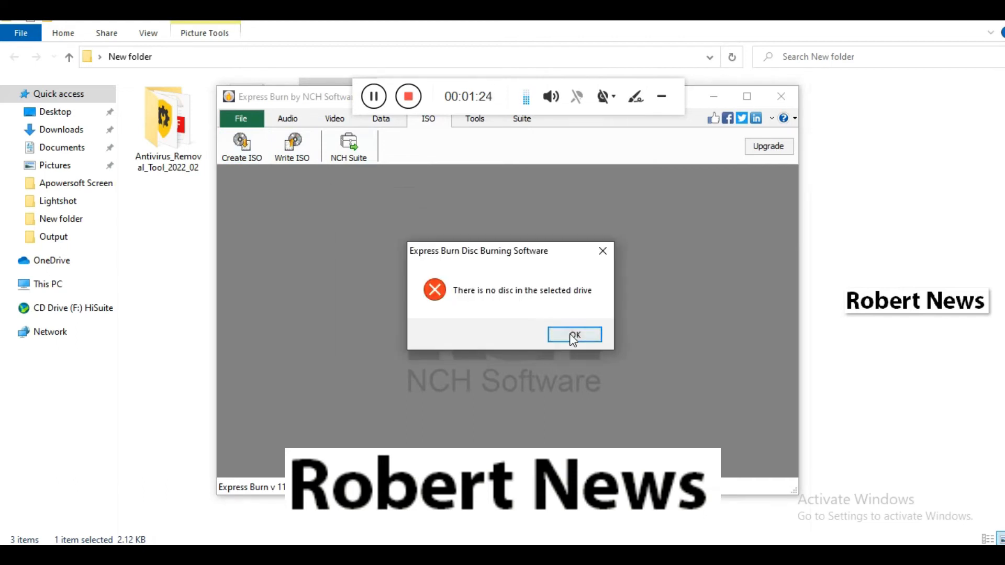
click(573, 335)
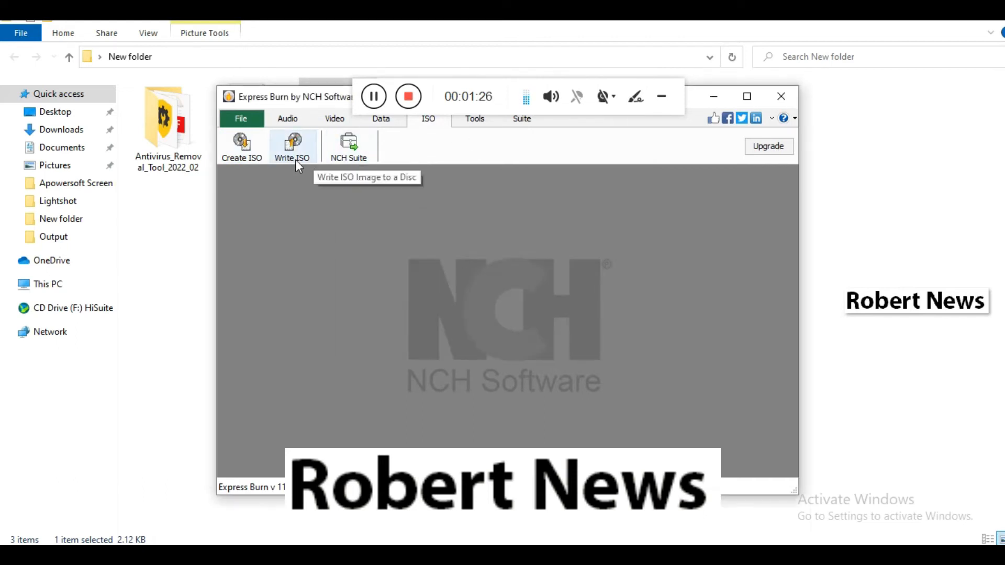
click(291, 147)
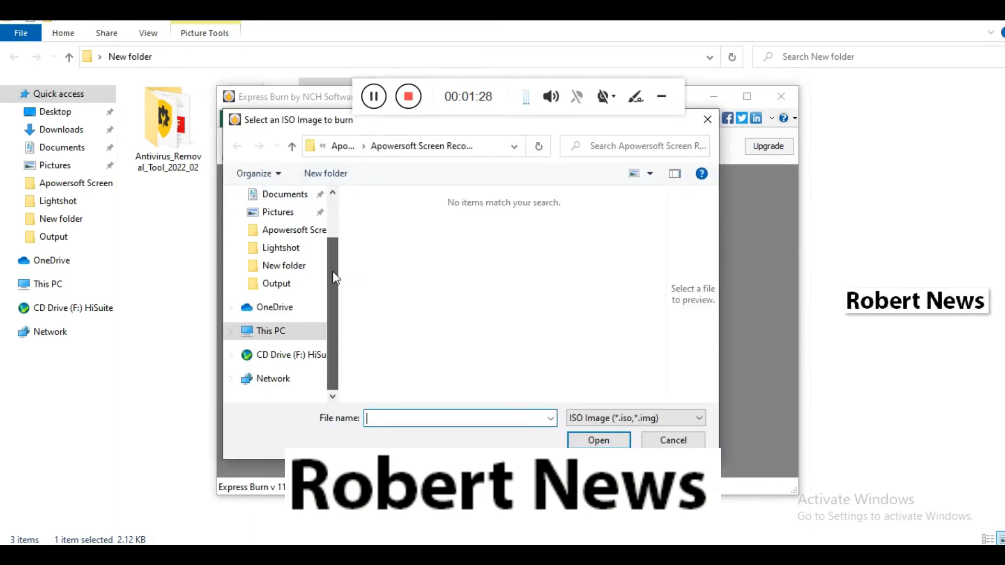
click(270, 331)
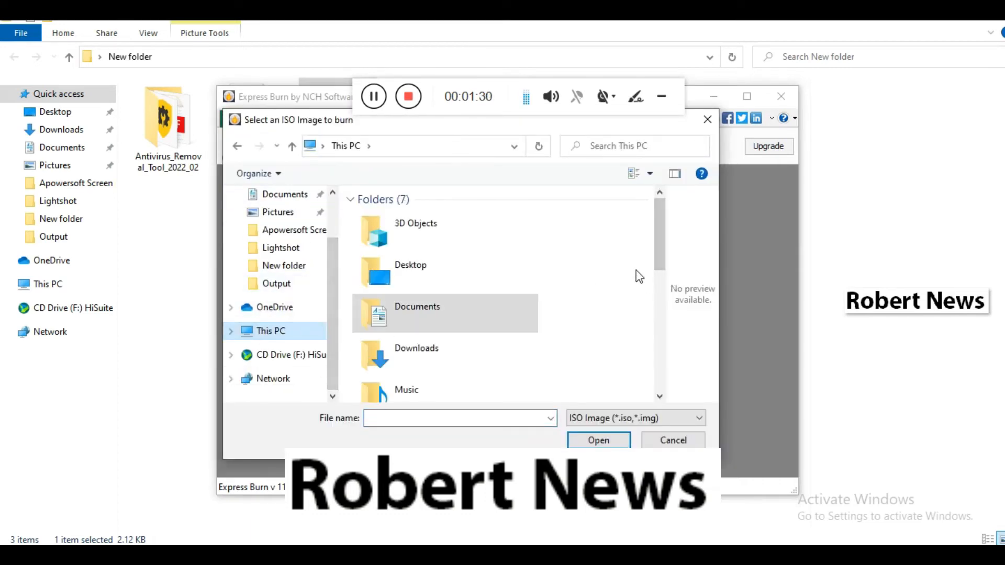
scroll(down, 3)
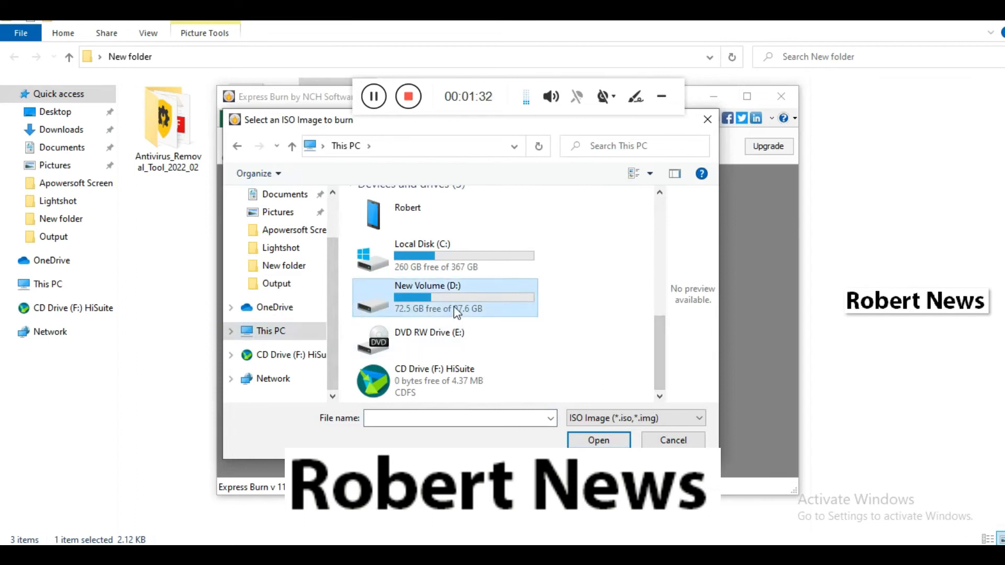
double_click(427, 297)
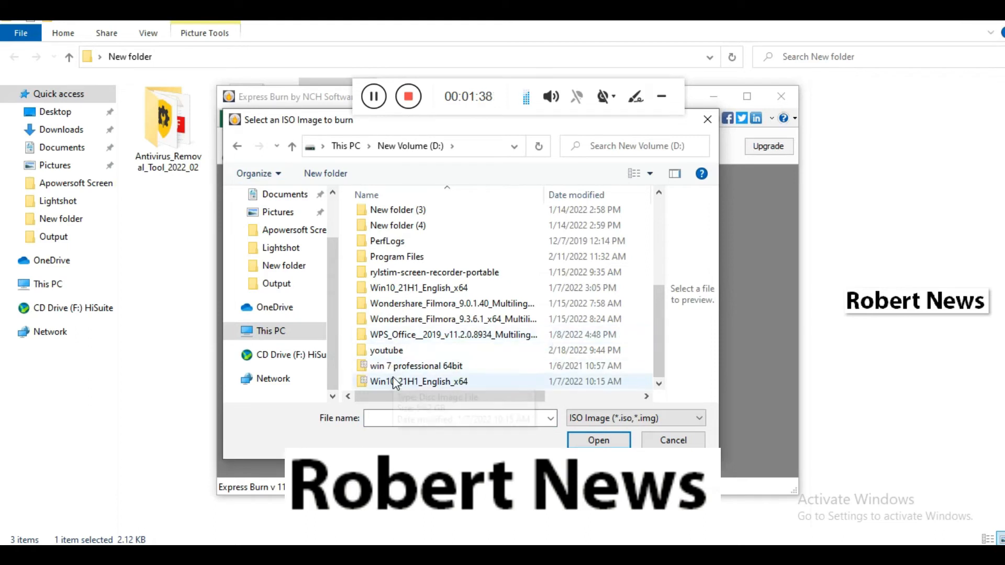
click(598, 441)
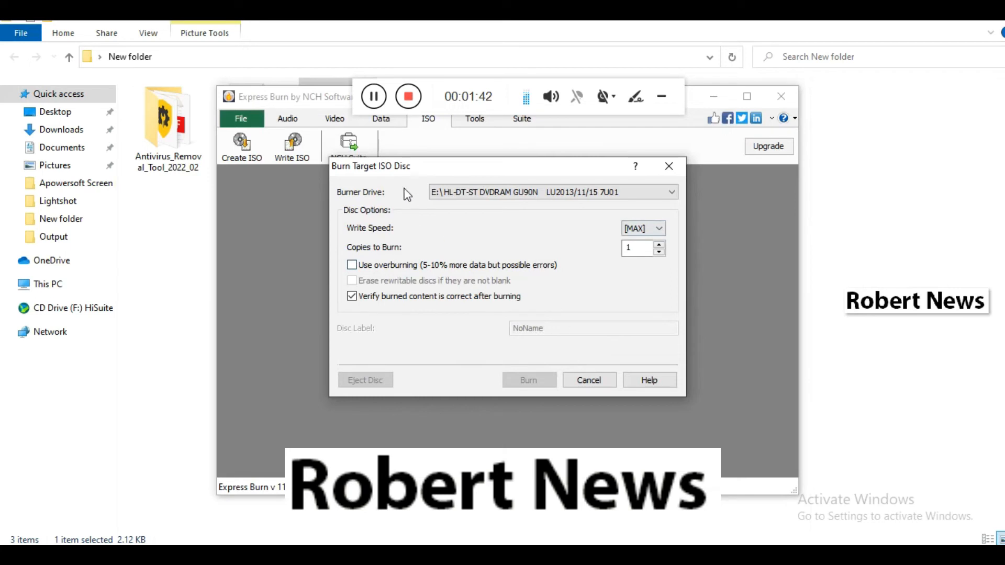
click(588, 379)
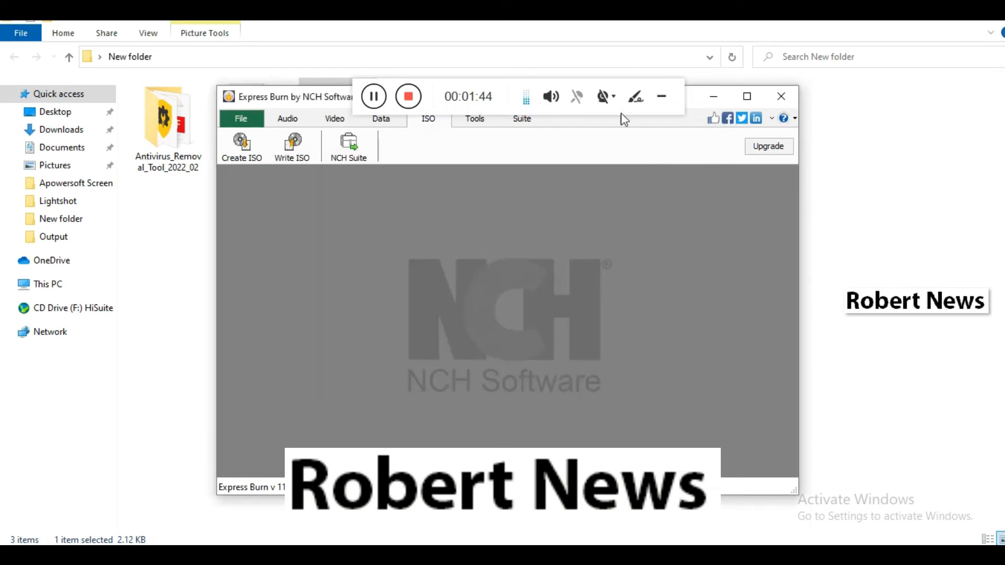
- Browse the disc Tools and NCH Suite views, then return to the Data CD project
click(474, 118)
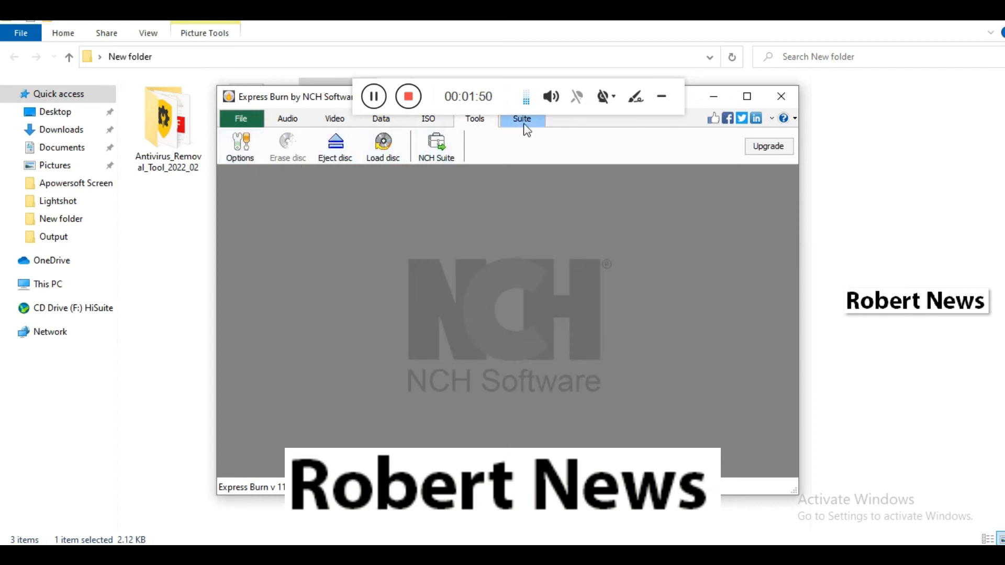
click(521, 119)
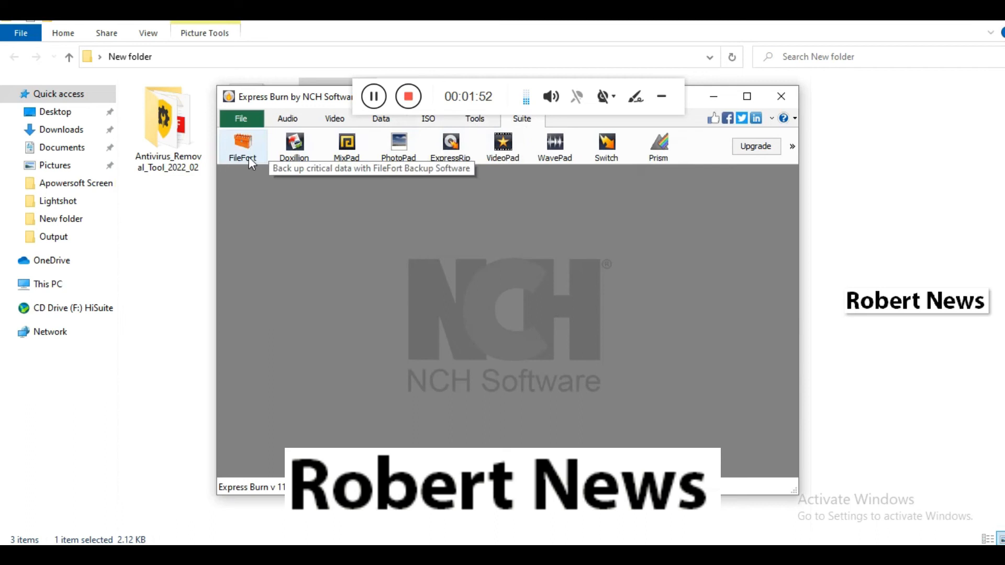
mouse_move(659, 148)
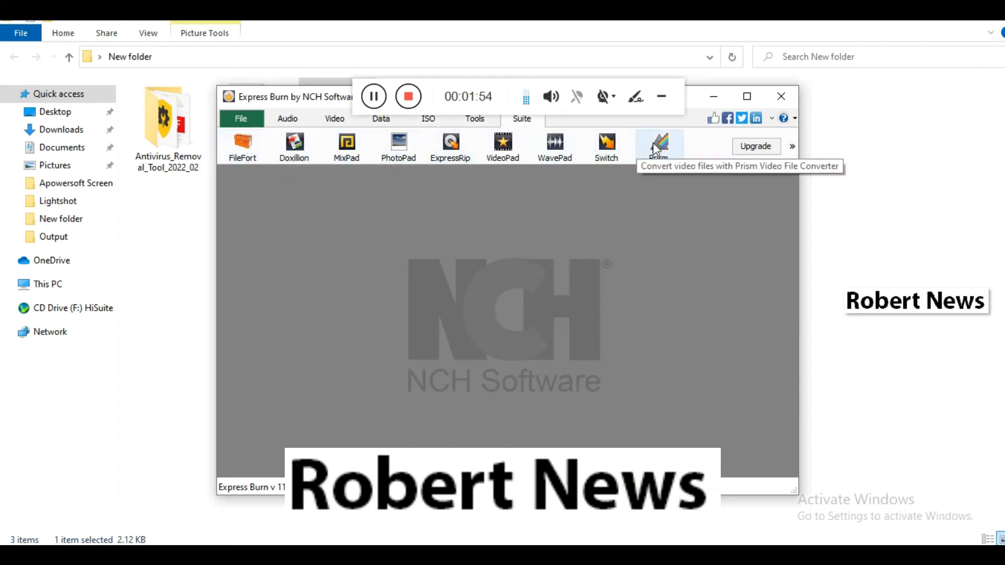
click(287, 118)
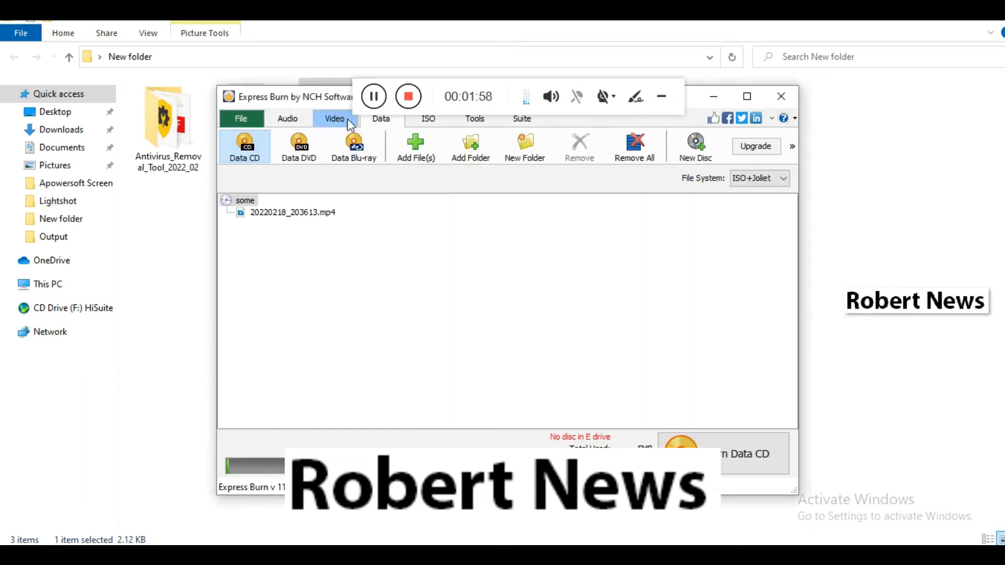
- Switch to the Video DVD project and set its burn disc label to 'ffef'
click(334, 118)
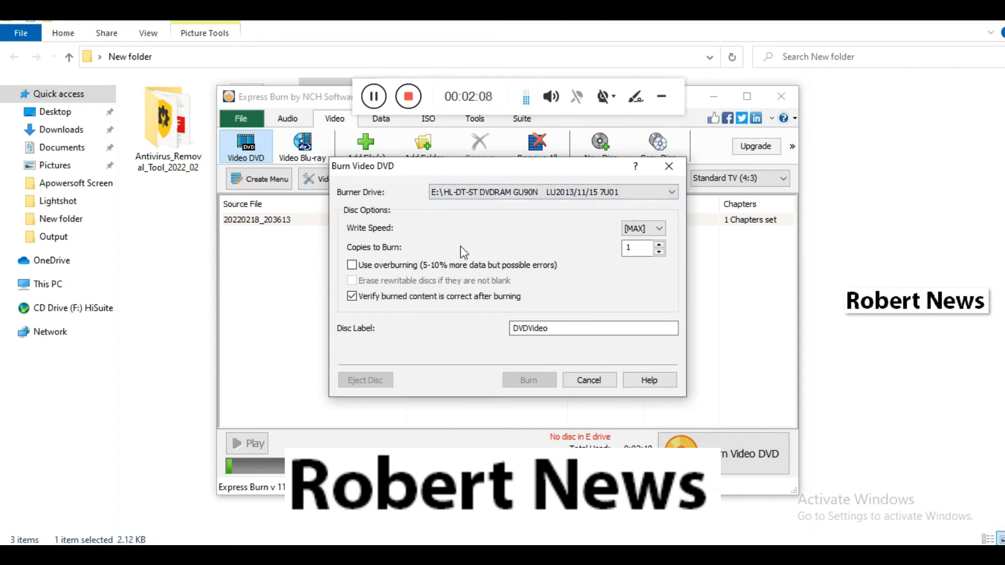
mouse_move(443, 262)
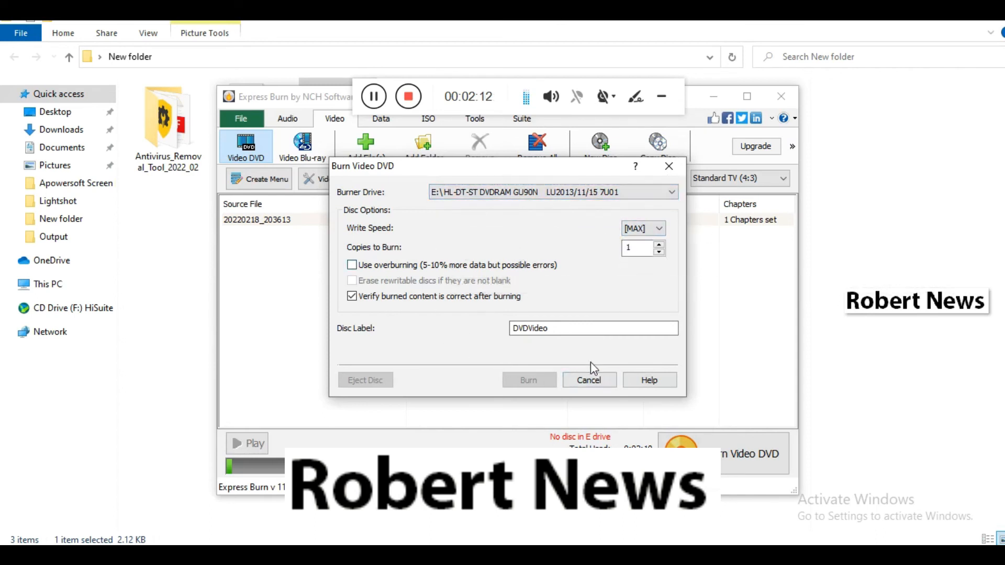
text(ffef)
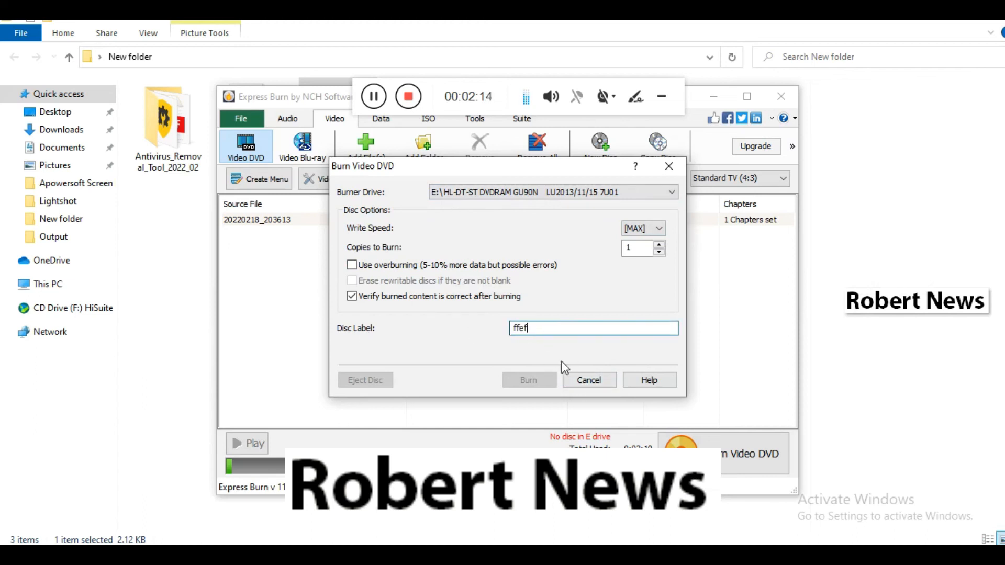